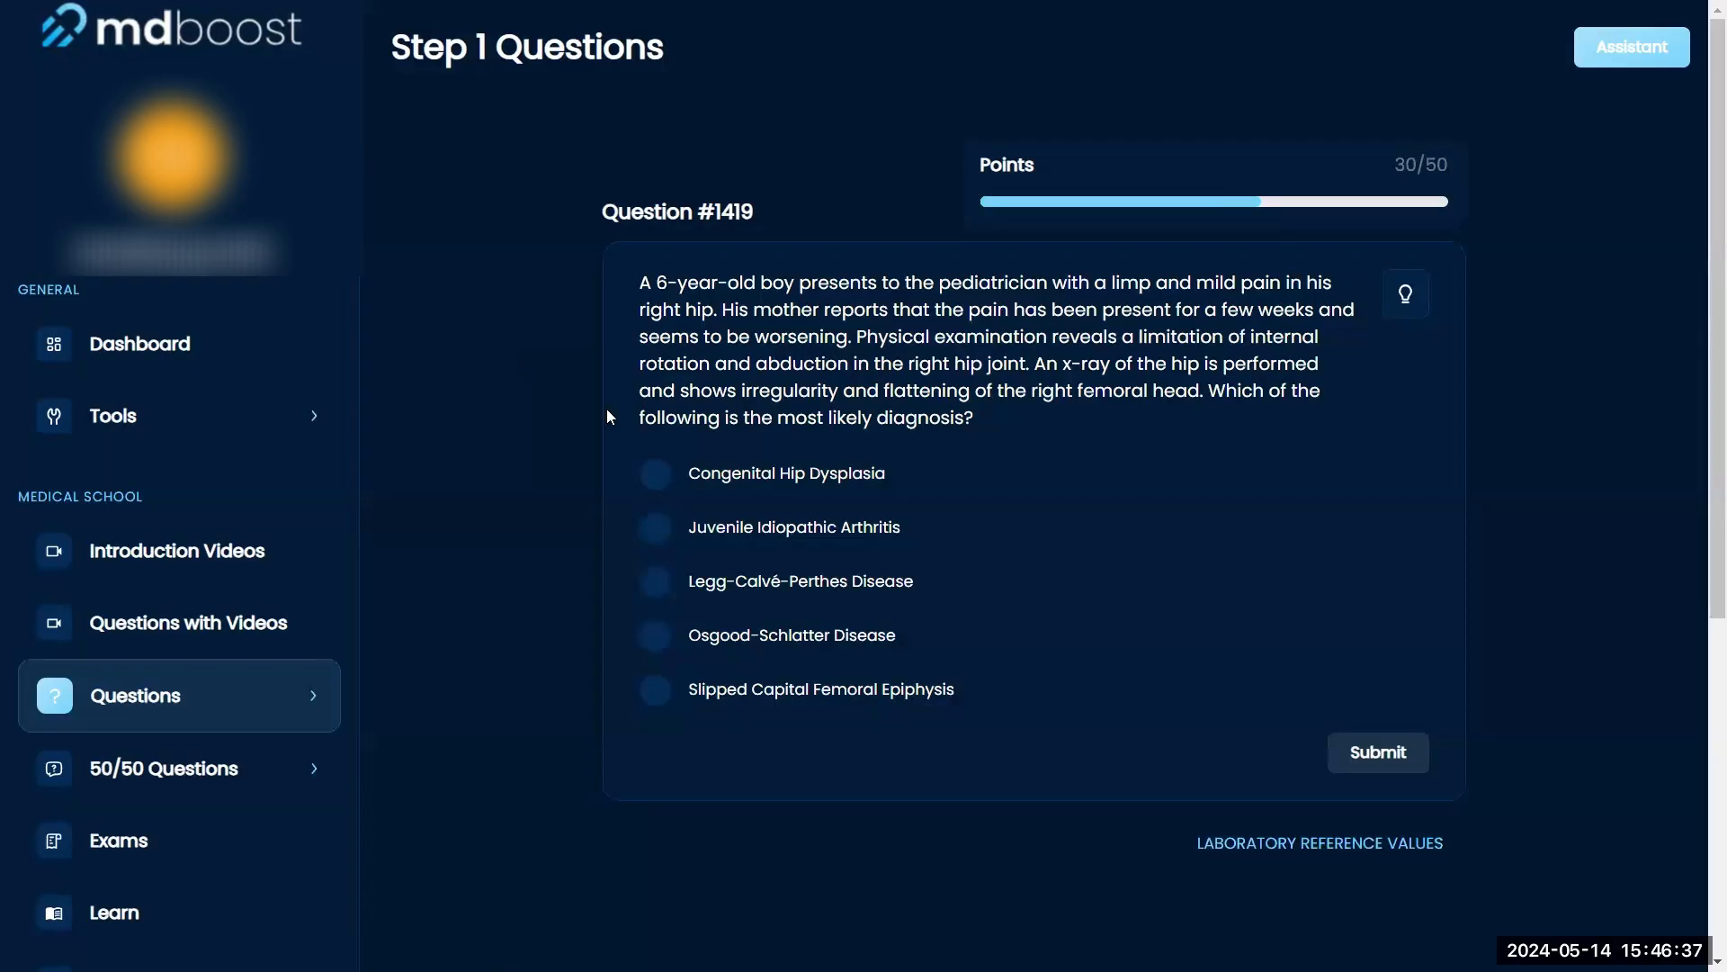
Highlight the patient's age, limp and right hip pain, limited rotation/abduction, and femoral head flattening.
{"action": "left_click_drag", "start_coordinate": [779, 418], "coordinate": [978, 417]}
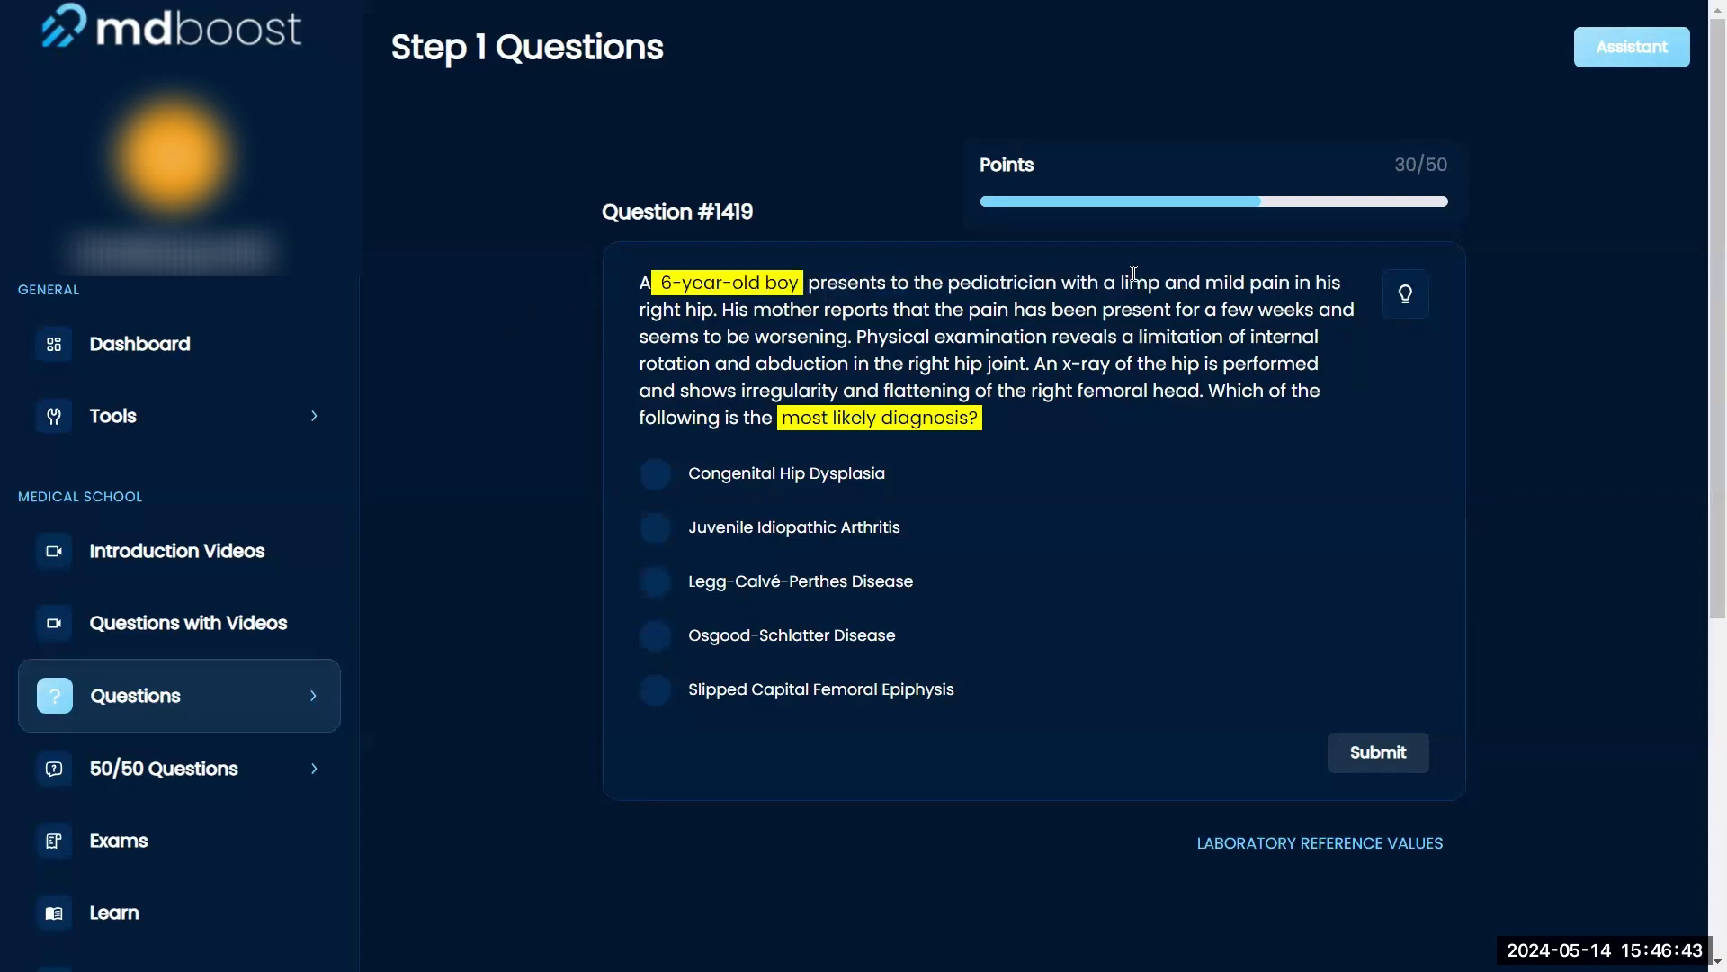
{"action": "left_click_drag", "start_coordinate": [1115, 282], "coordinate": [712, 309]}
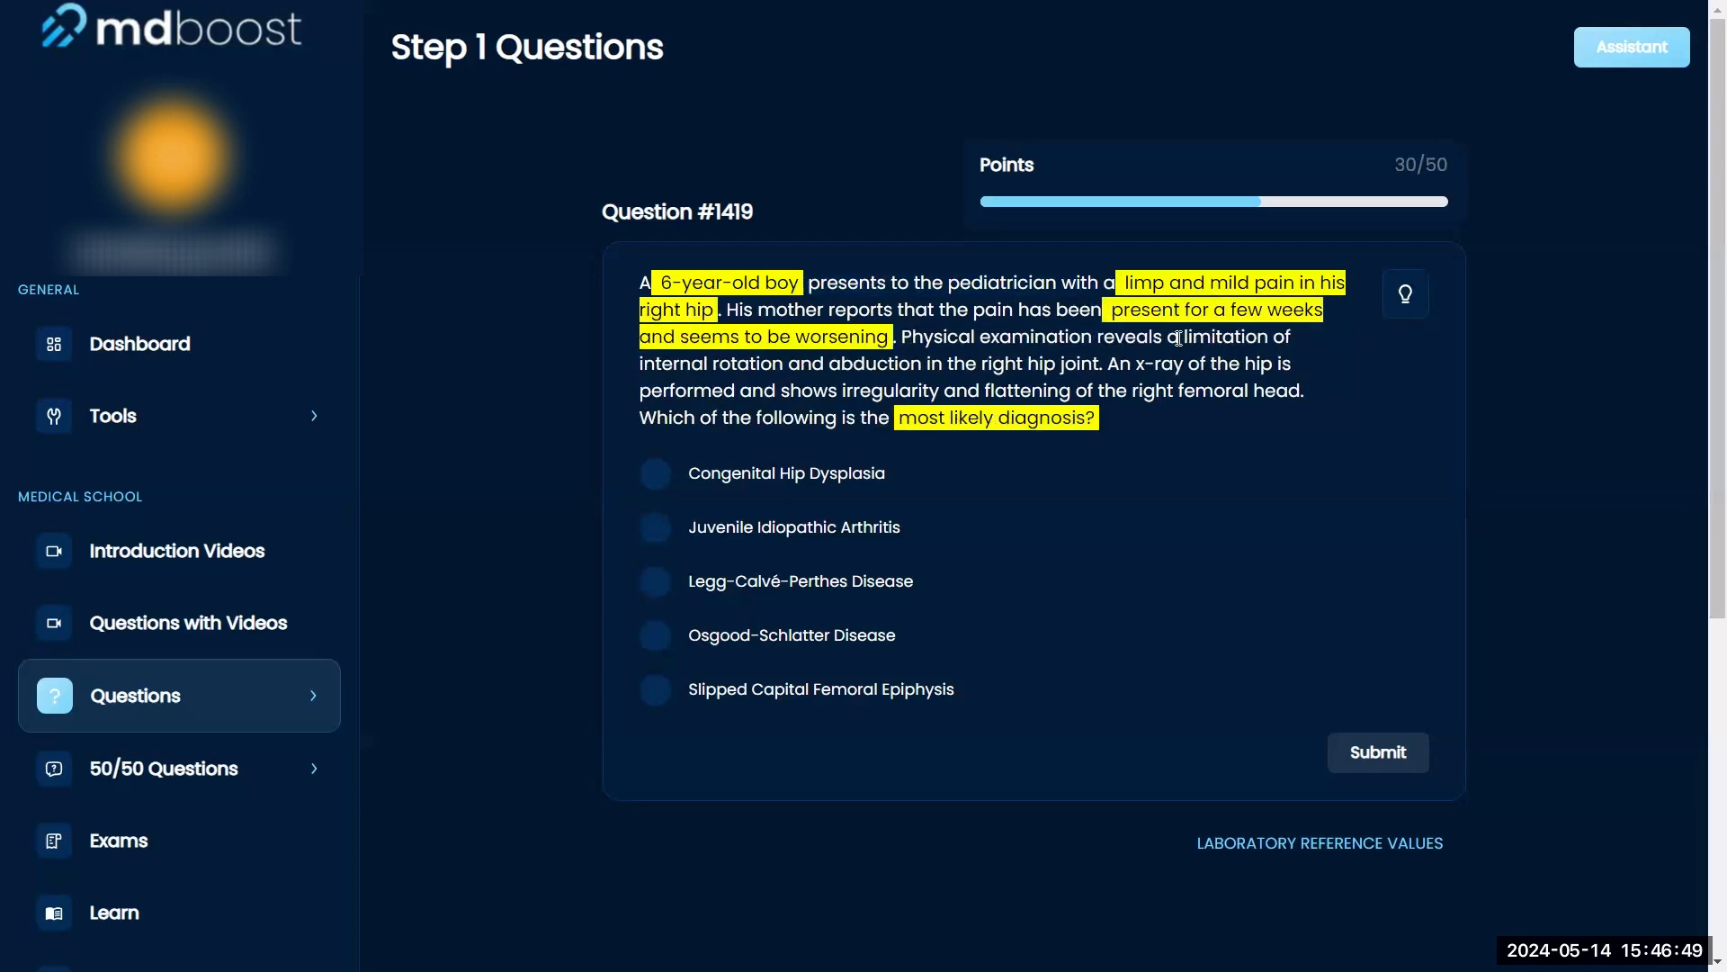
{"action": "left_click_drag", "start_coordinate": [1183, 336], "coordinate": [1070, 362]}
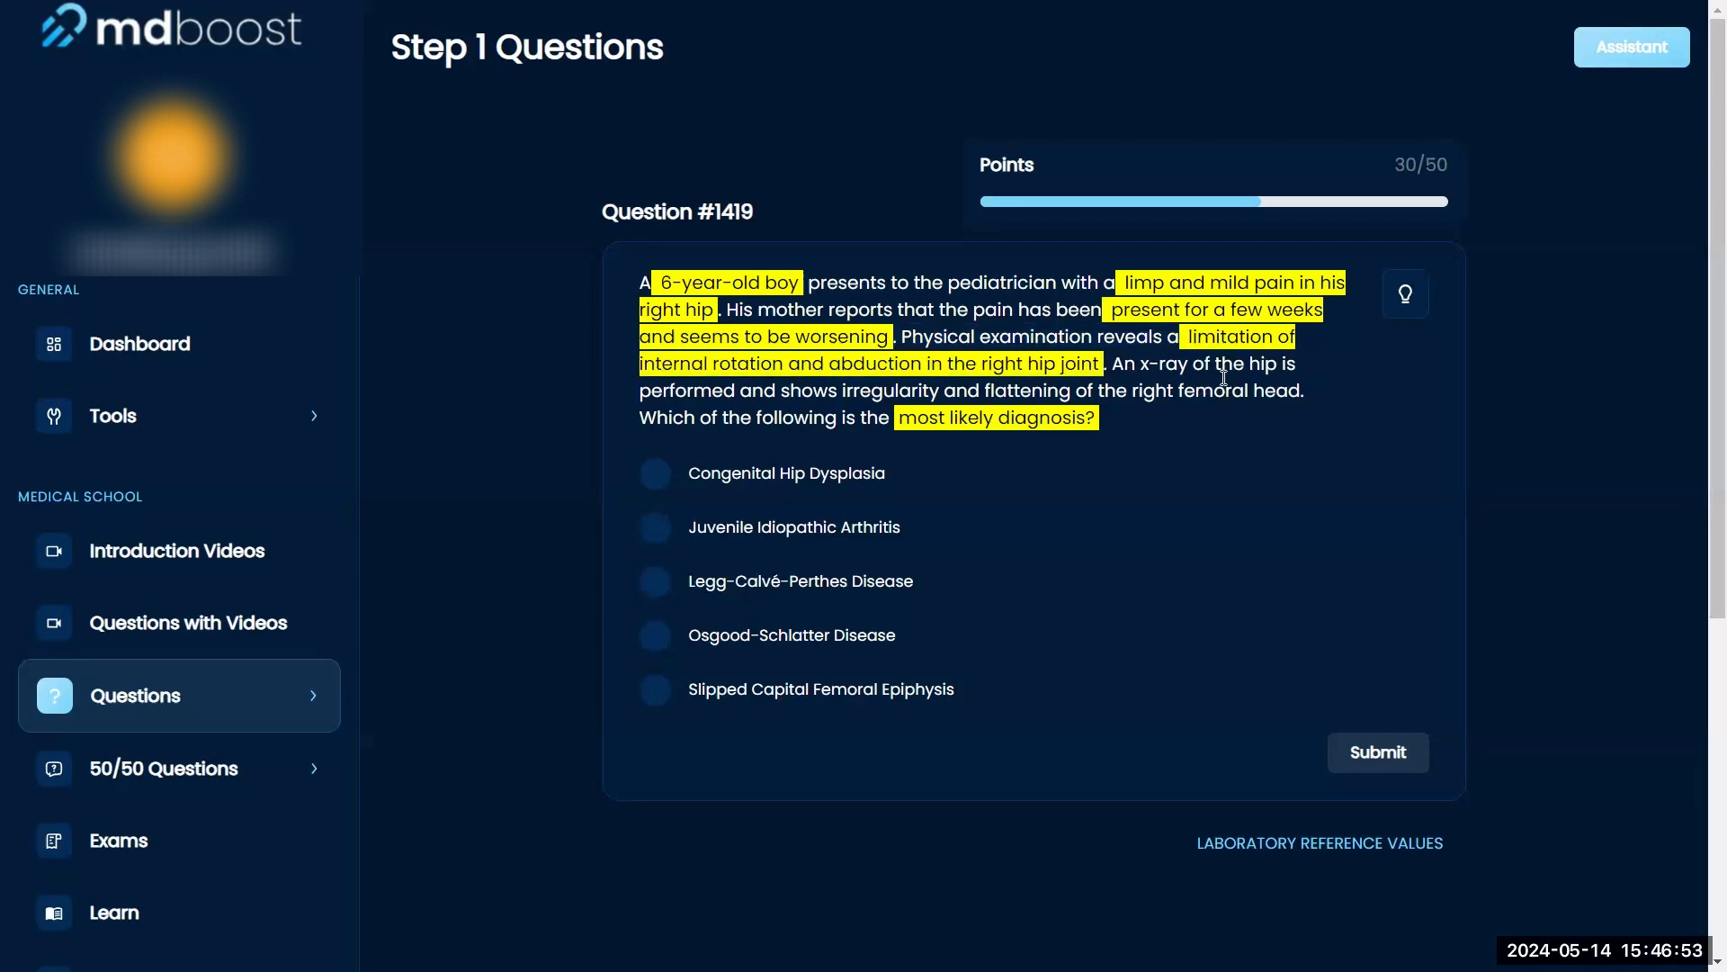
{"action": "left_click_drag", "start_coordinate": [840, 389], "coordinate": [1174, 390]}
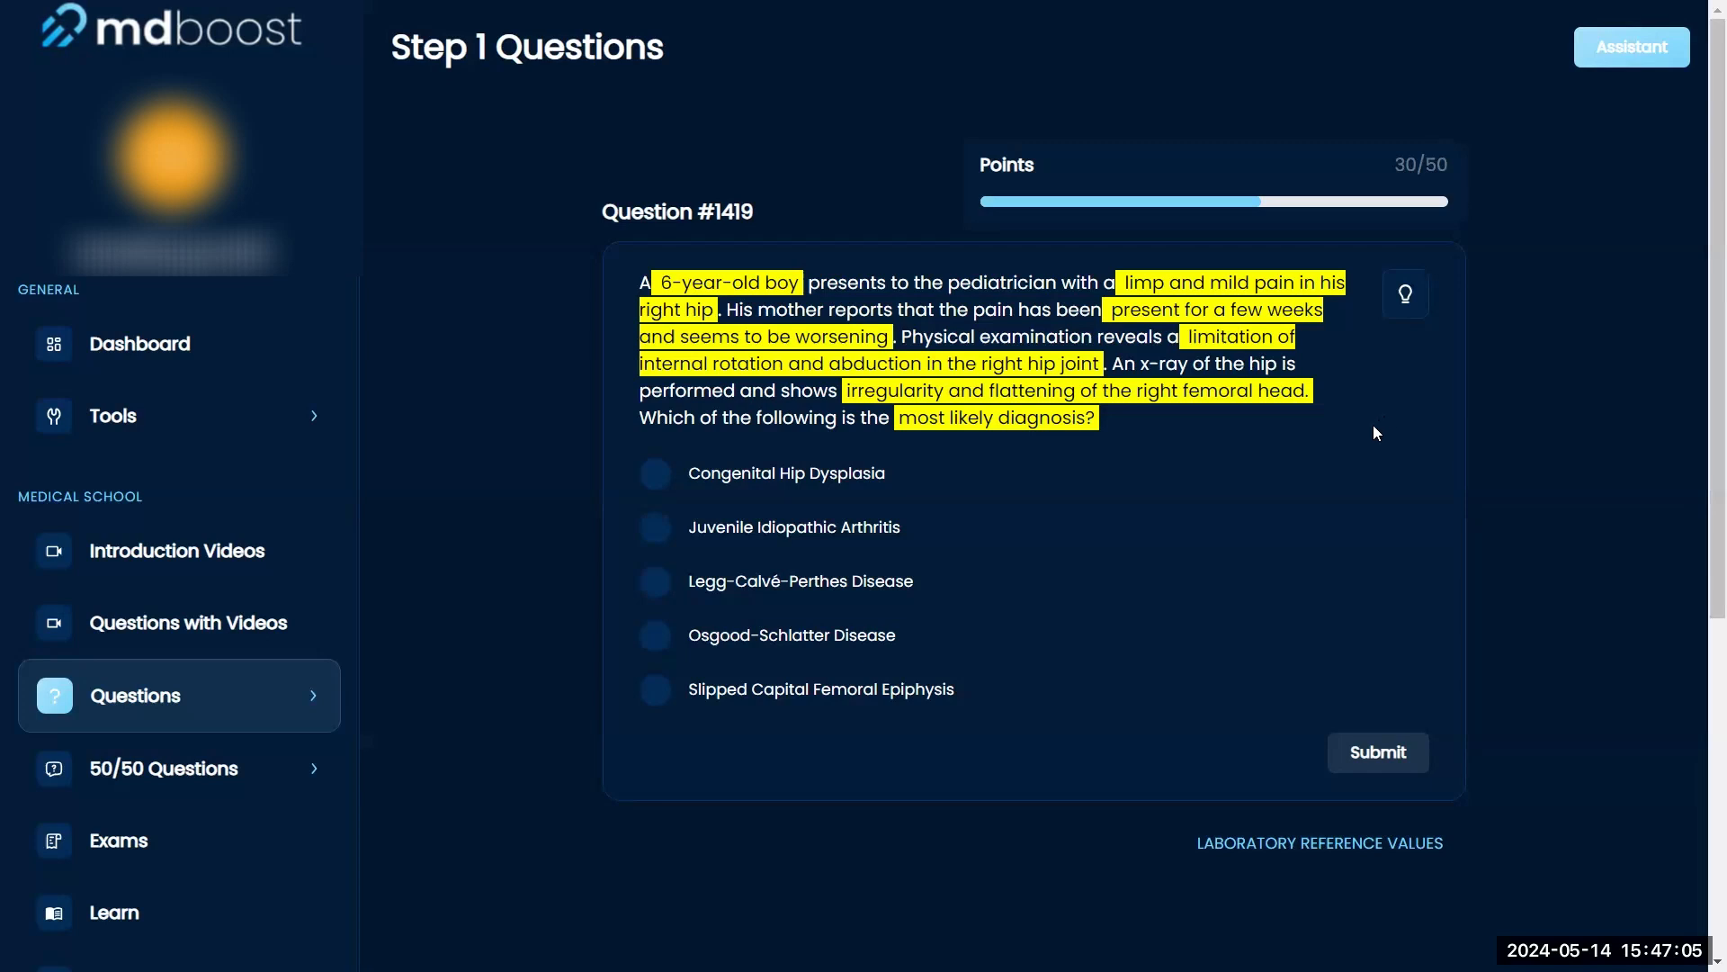
{"action": "mouse_move", "coordinate": [1364, 440]}
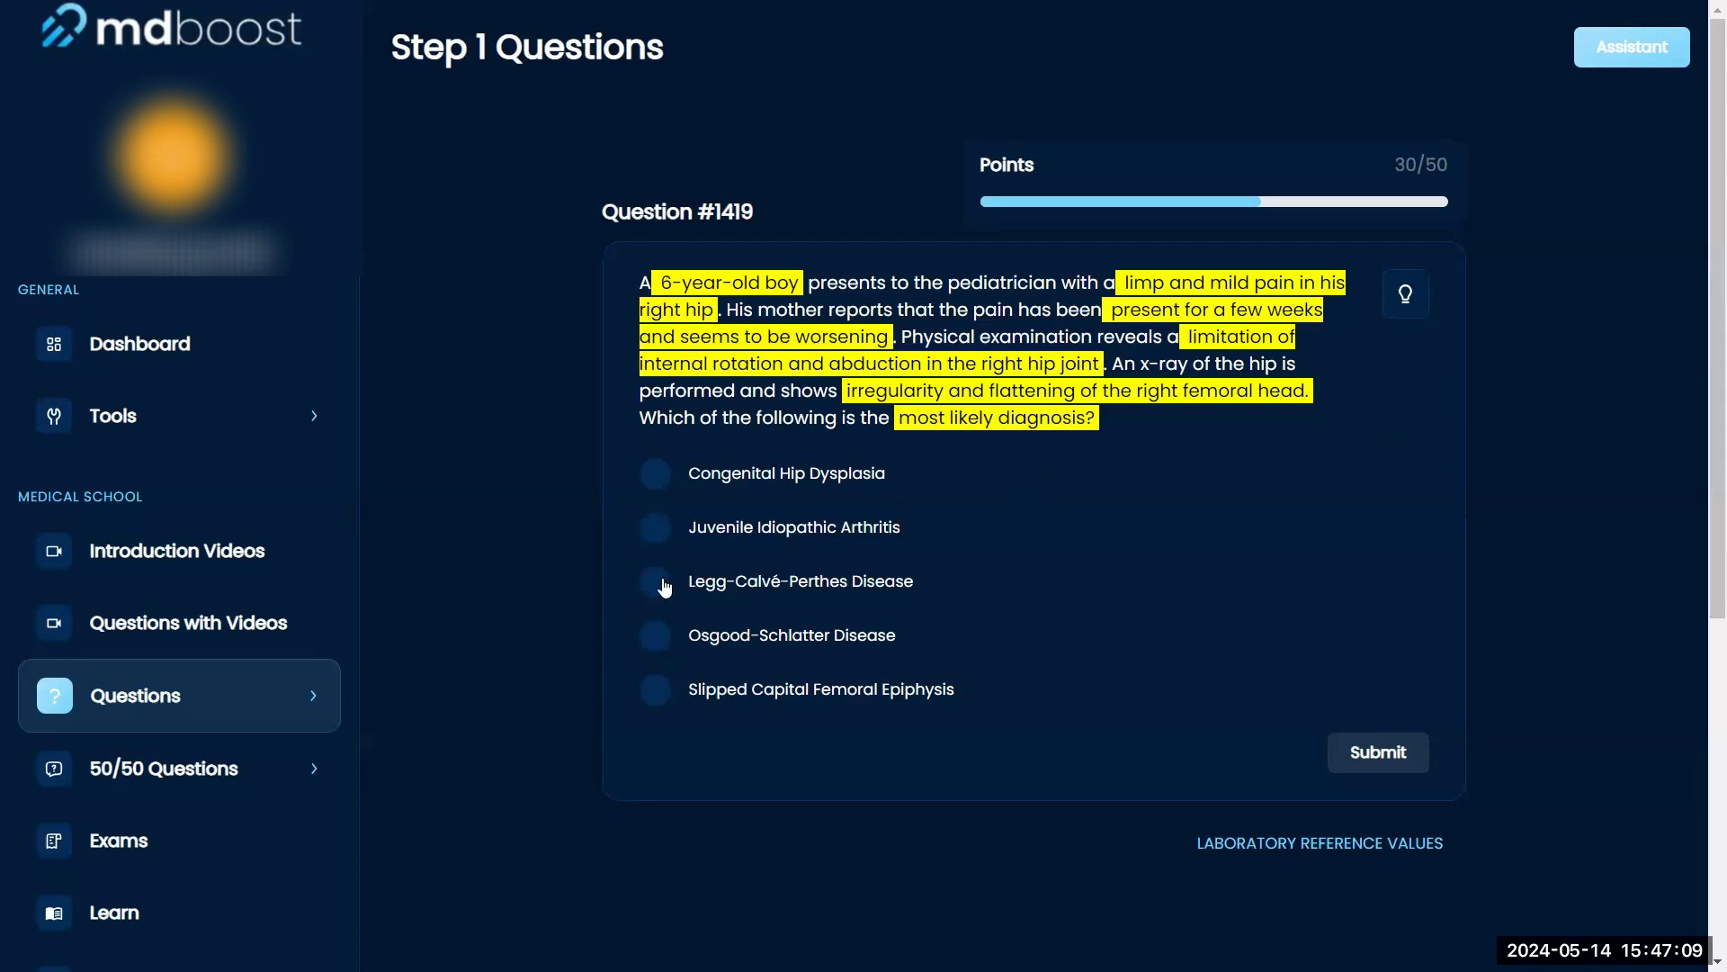
Select Legg-Calvé-Perthes Disease as the answer.
{"action": "left_click", "coordinate": [654, 580]}
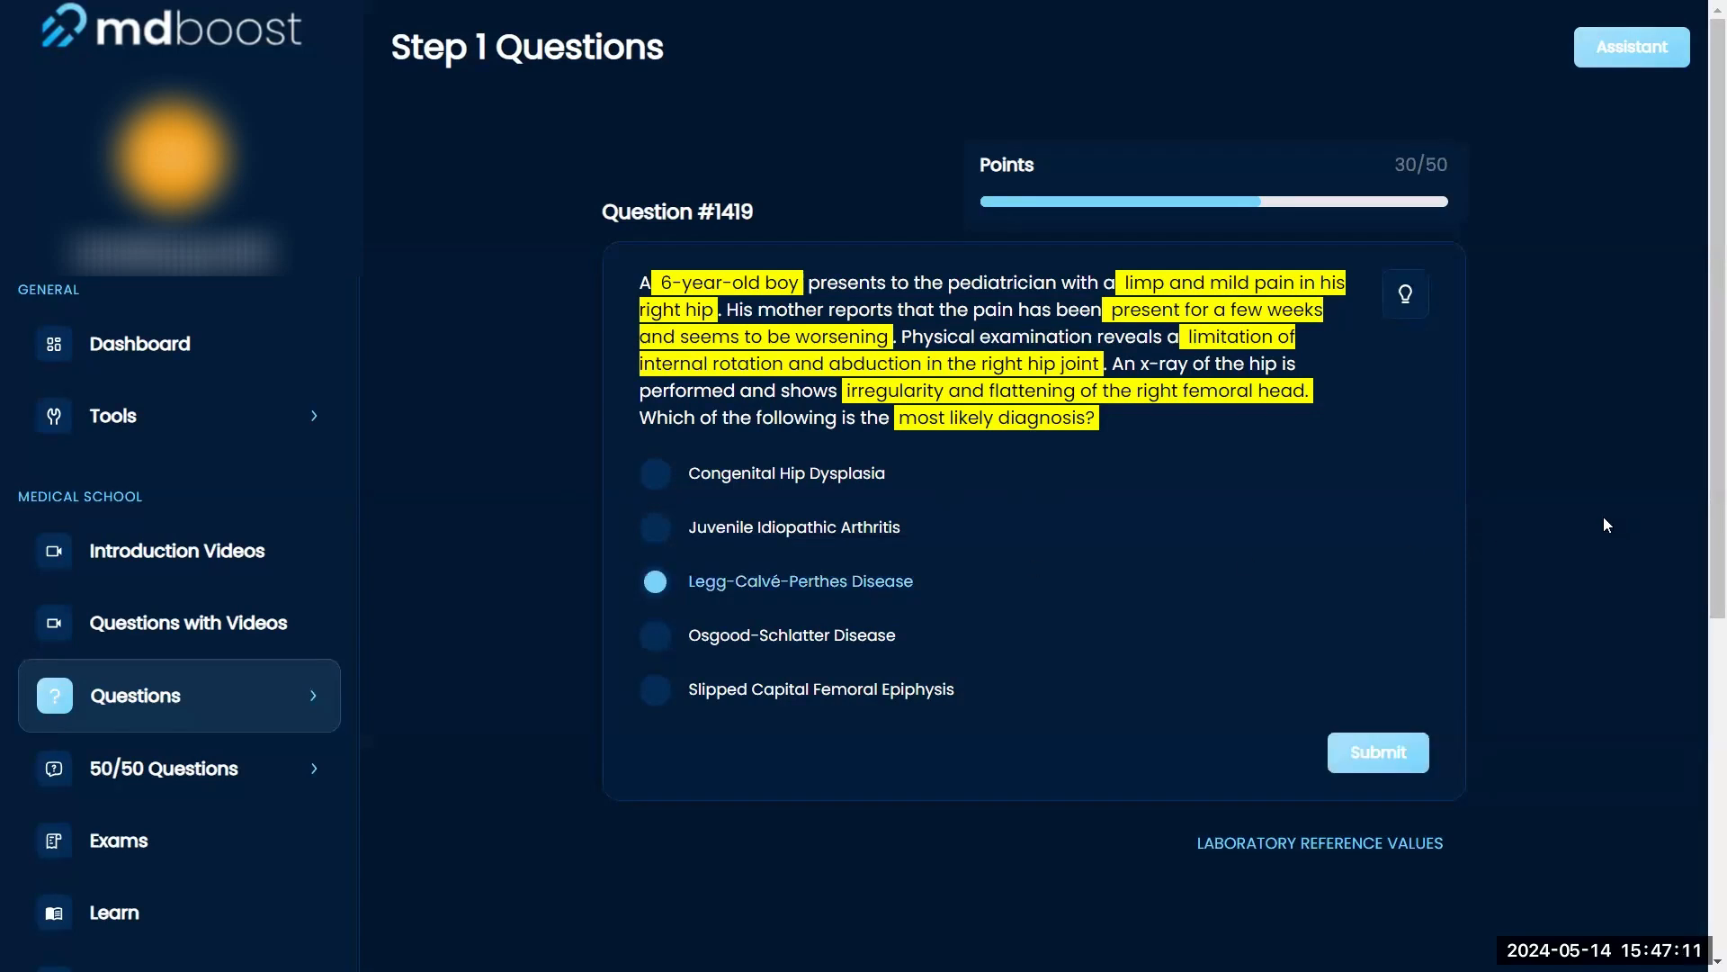
{"action": "mouse_move", "coordinate": [835, 648]}
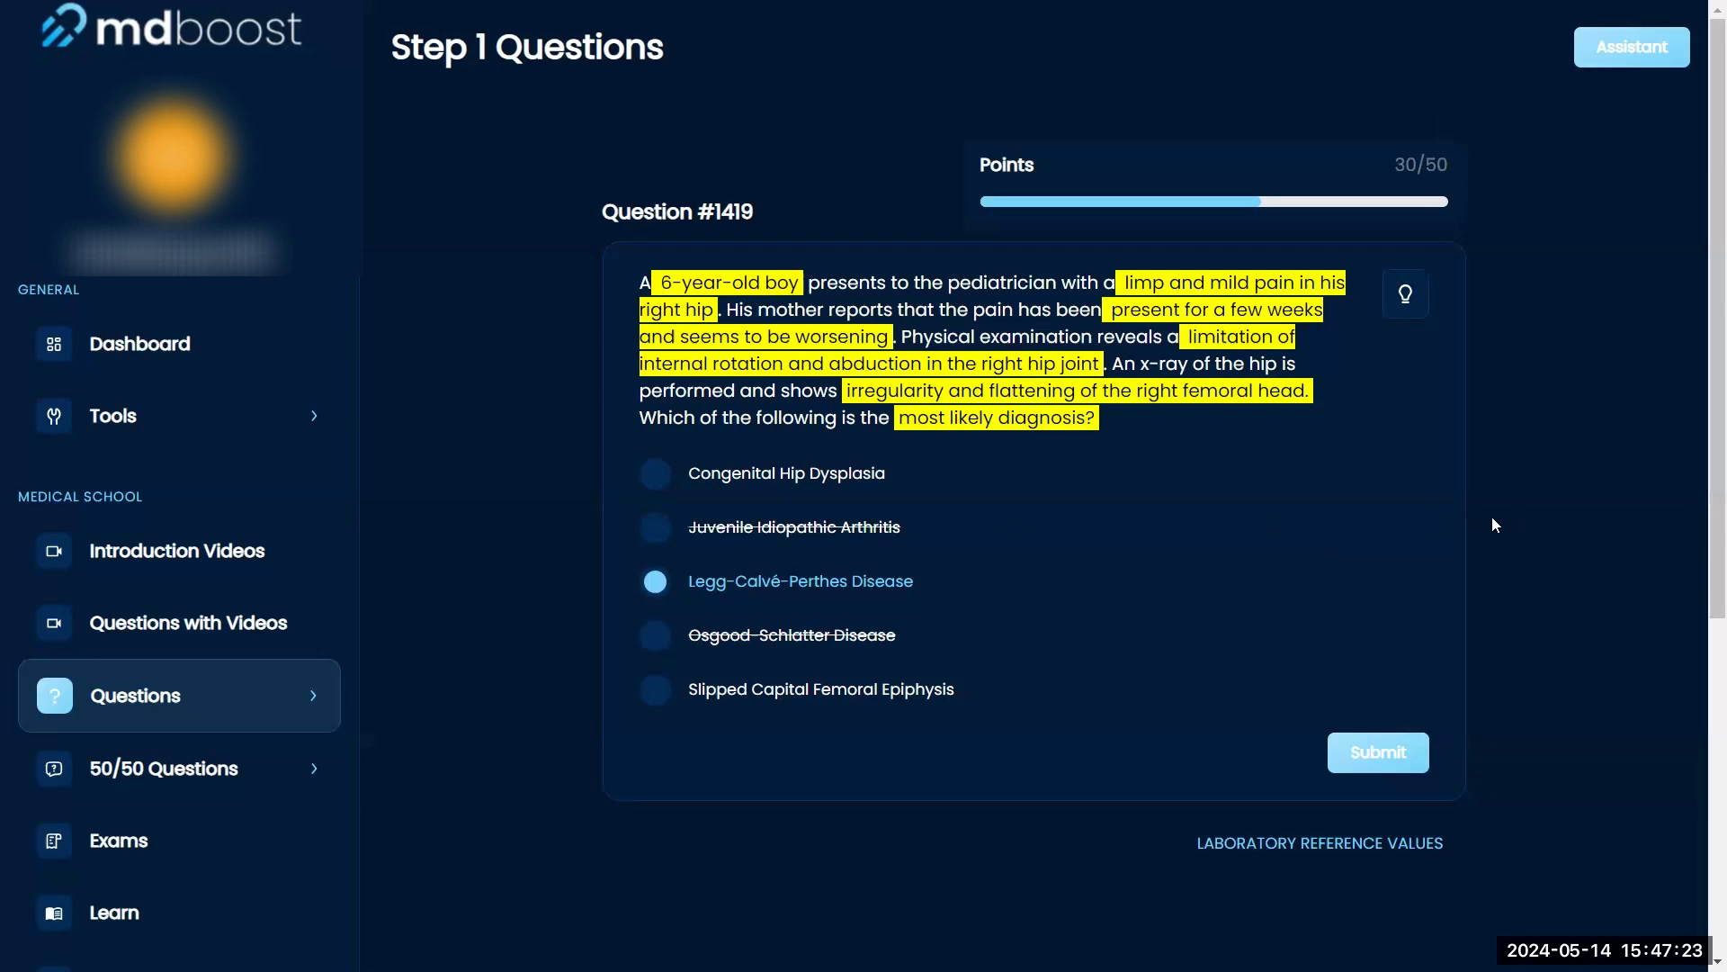
{"action": "mouse_move", "coordinate": [1457, 503]}
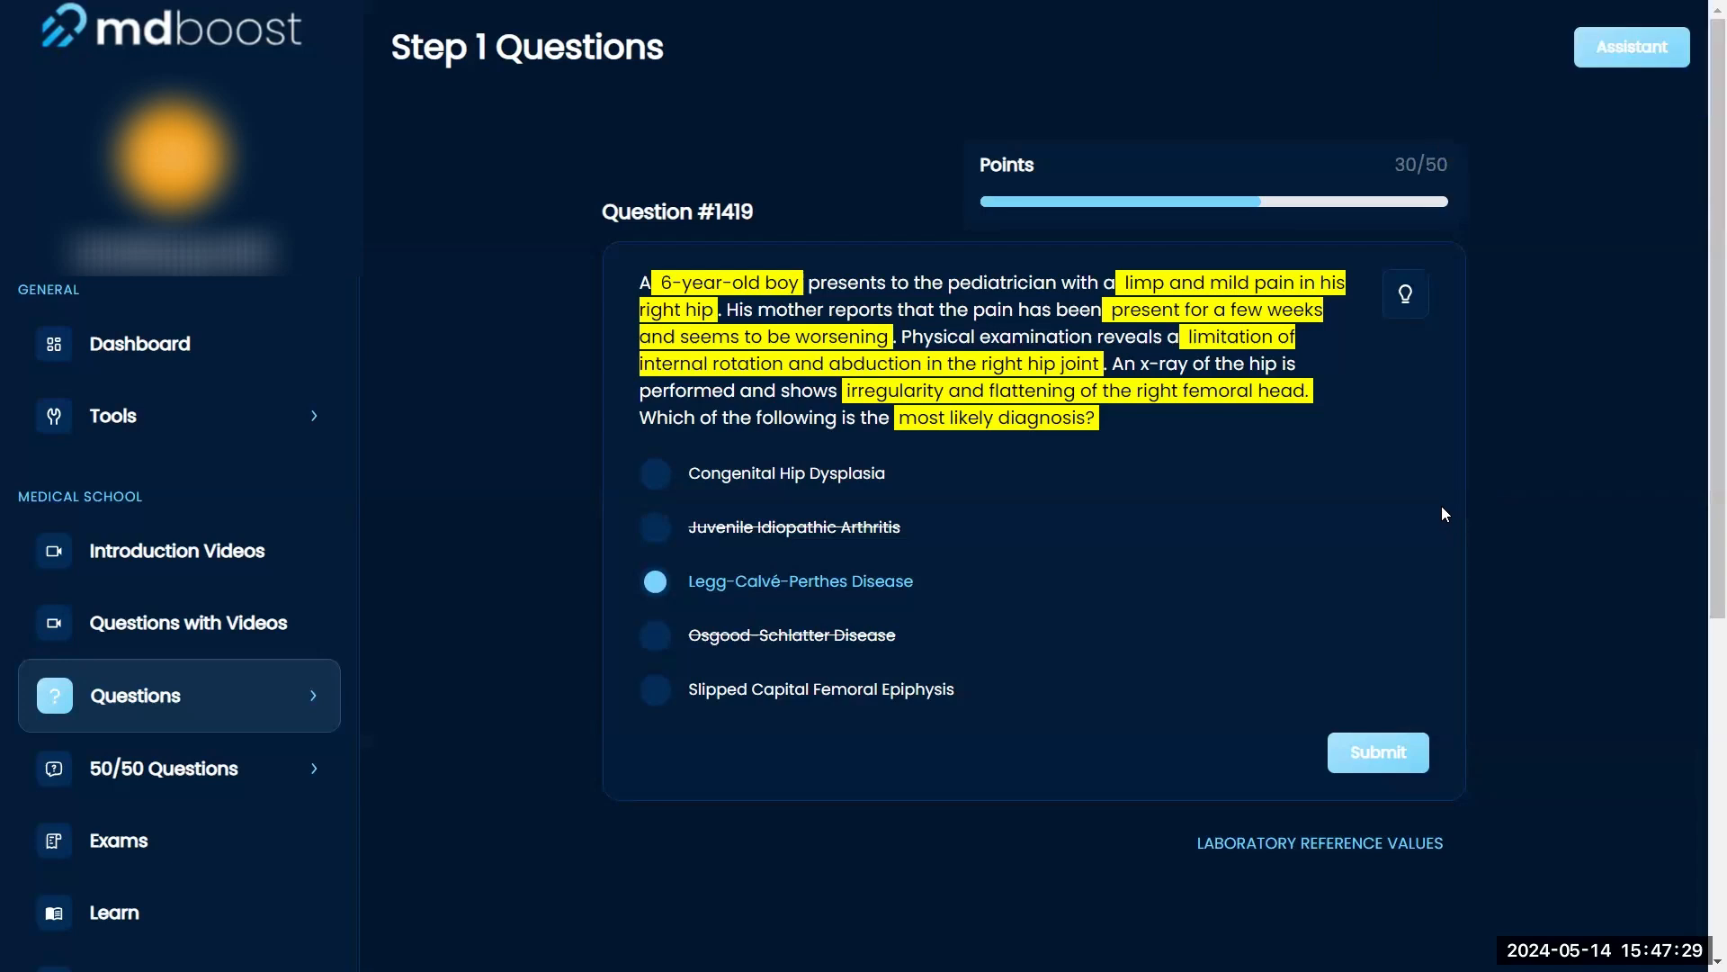
{"action": "mouse_move", "coordinate": [1446, 524]}
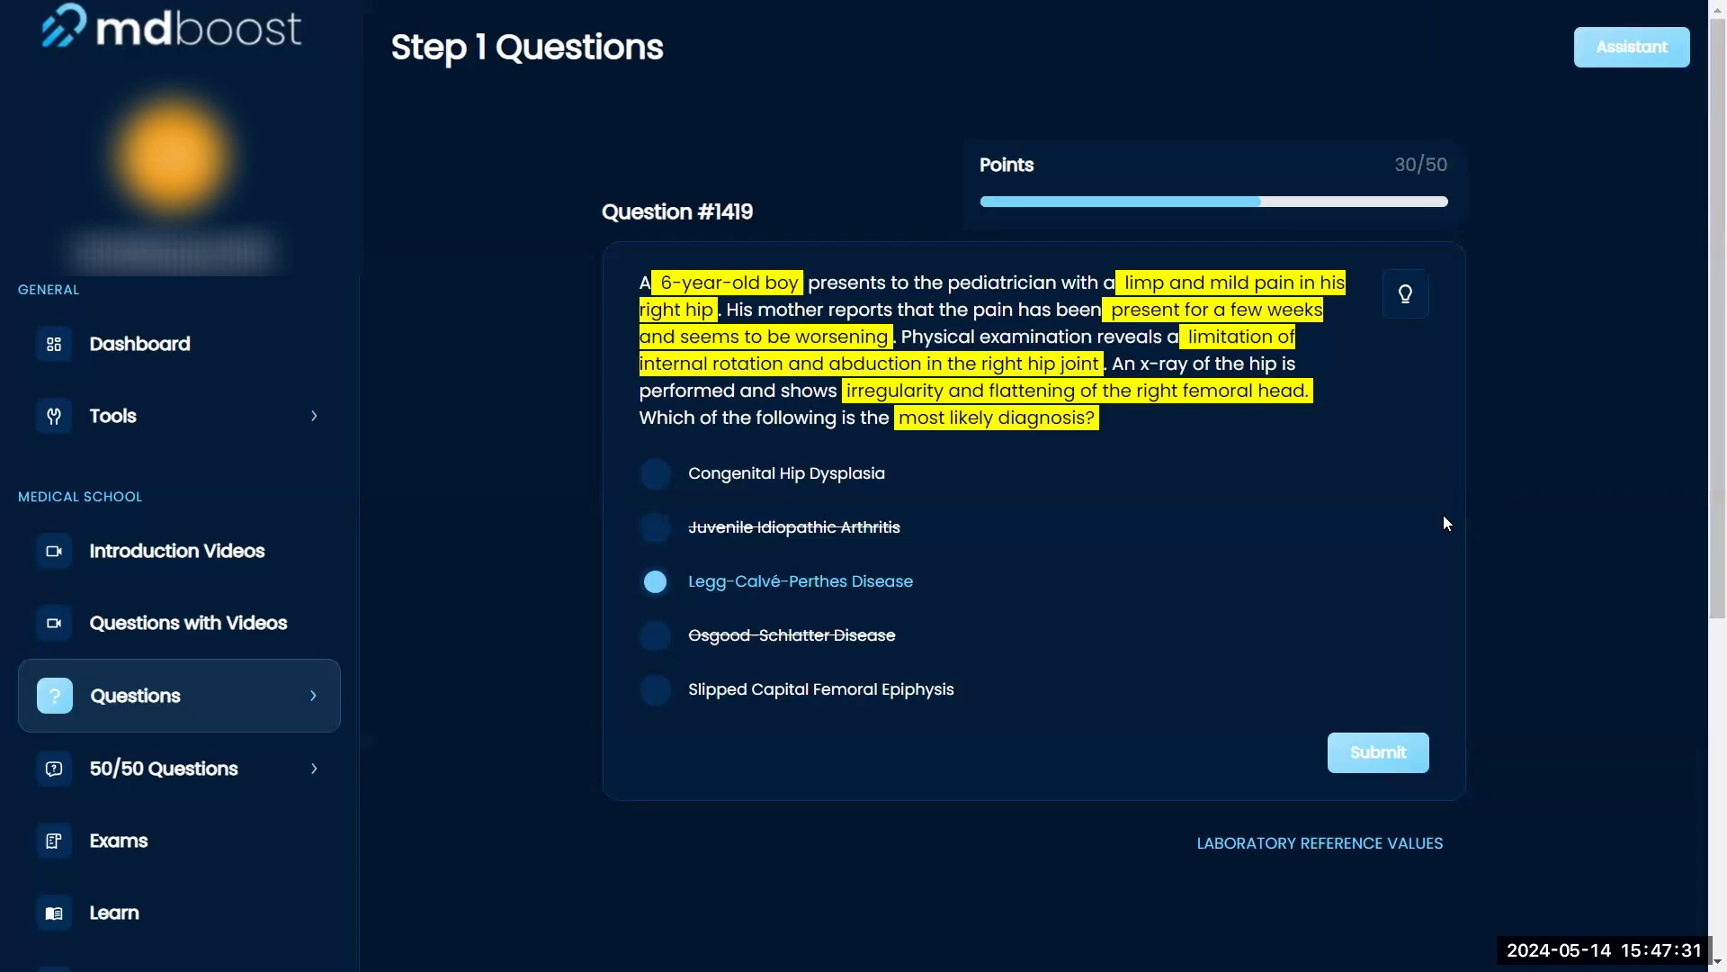
{"action": "mouse_move", "coordinate": [805, 488]}
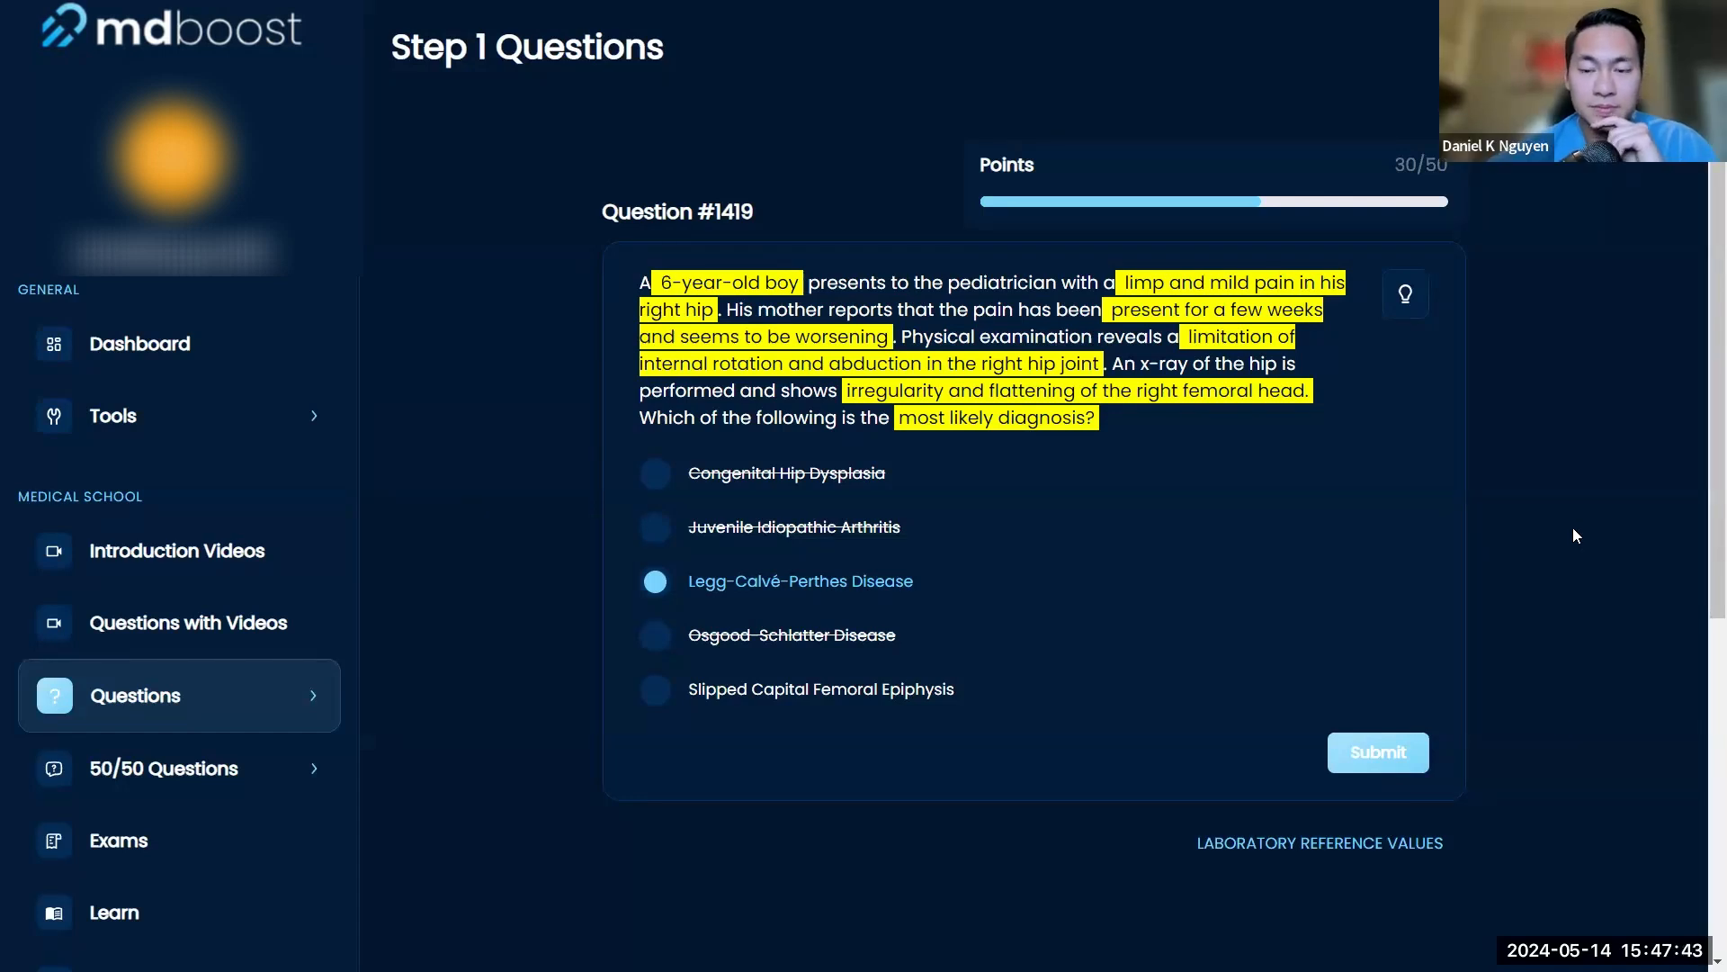
Submit the Legg-Calvé-Perthes answer for grading and reveal the explanation.
{"action": "left_click", "coordinate": [1377, 752]}
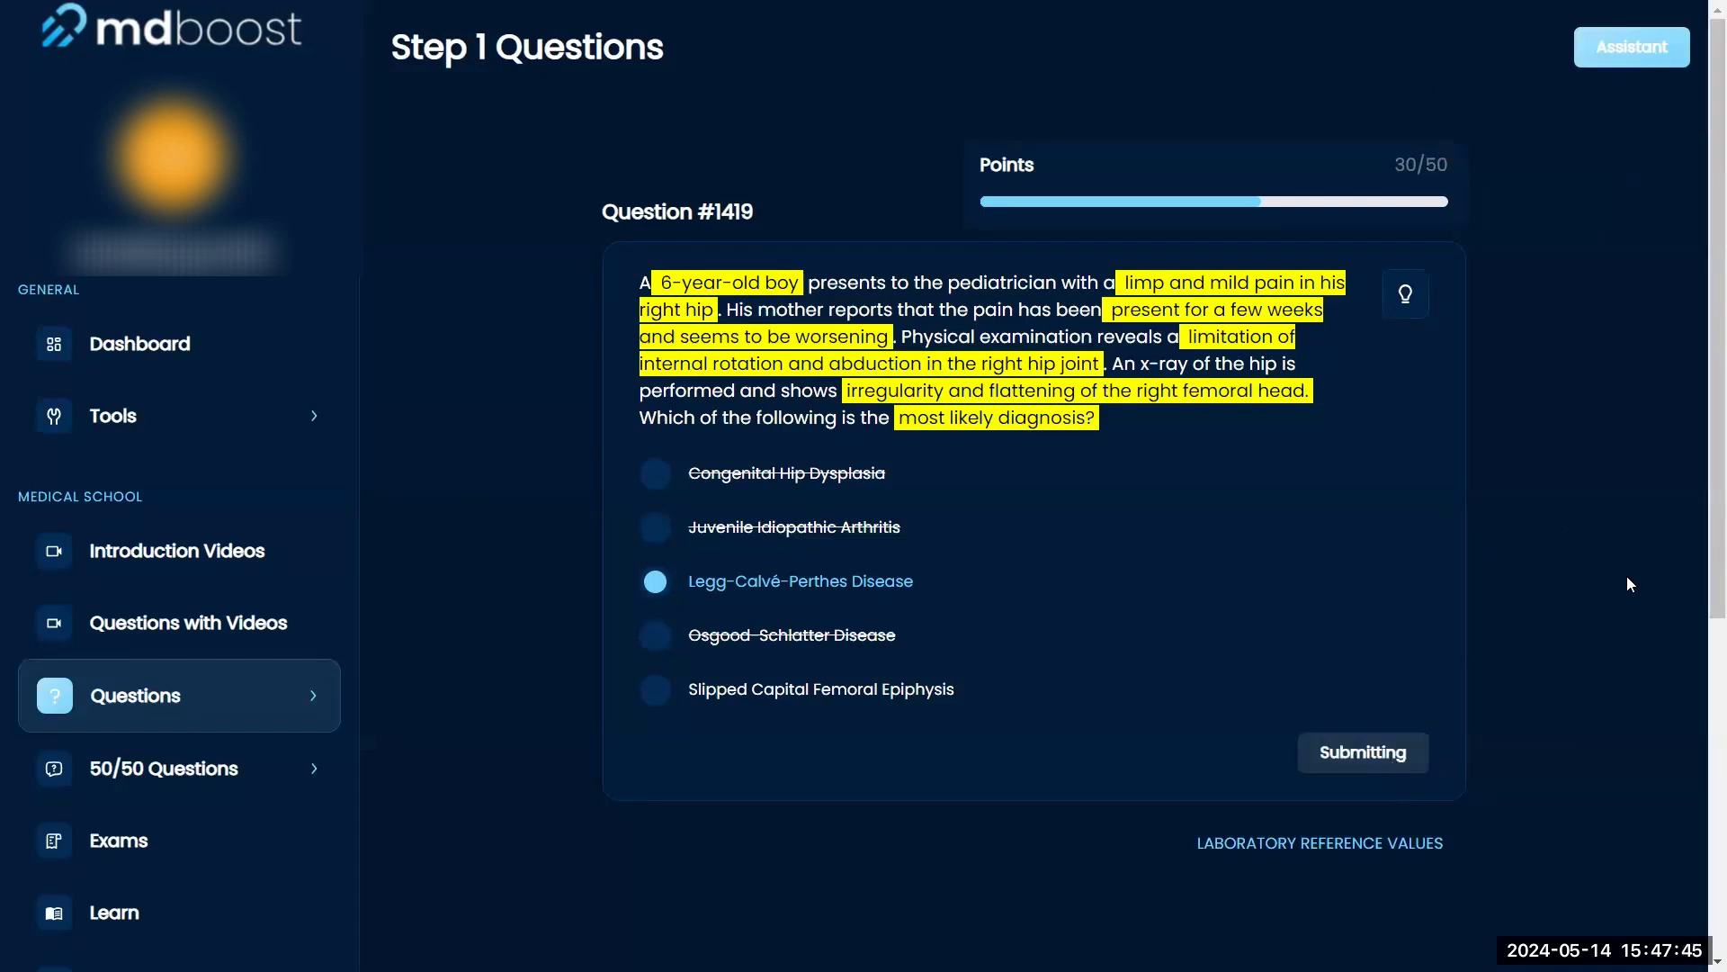
{"action": "left_click", "coordinate": [1361, 752]}
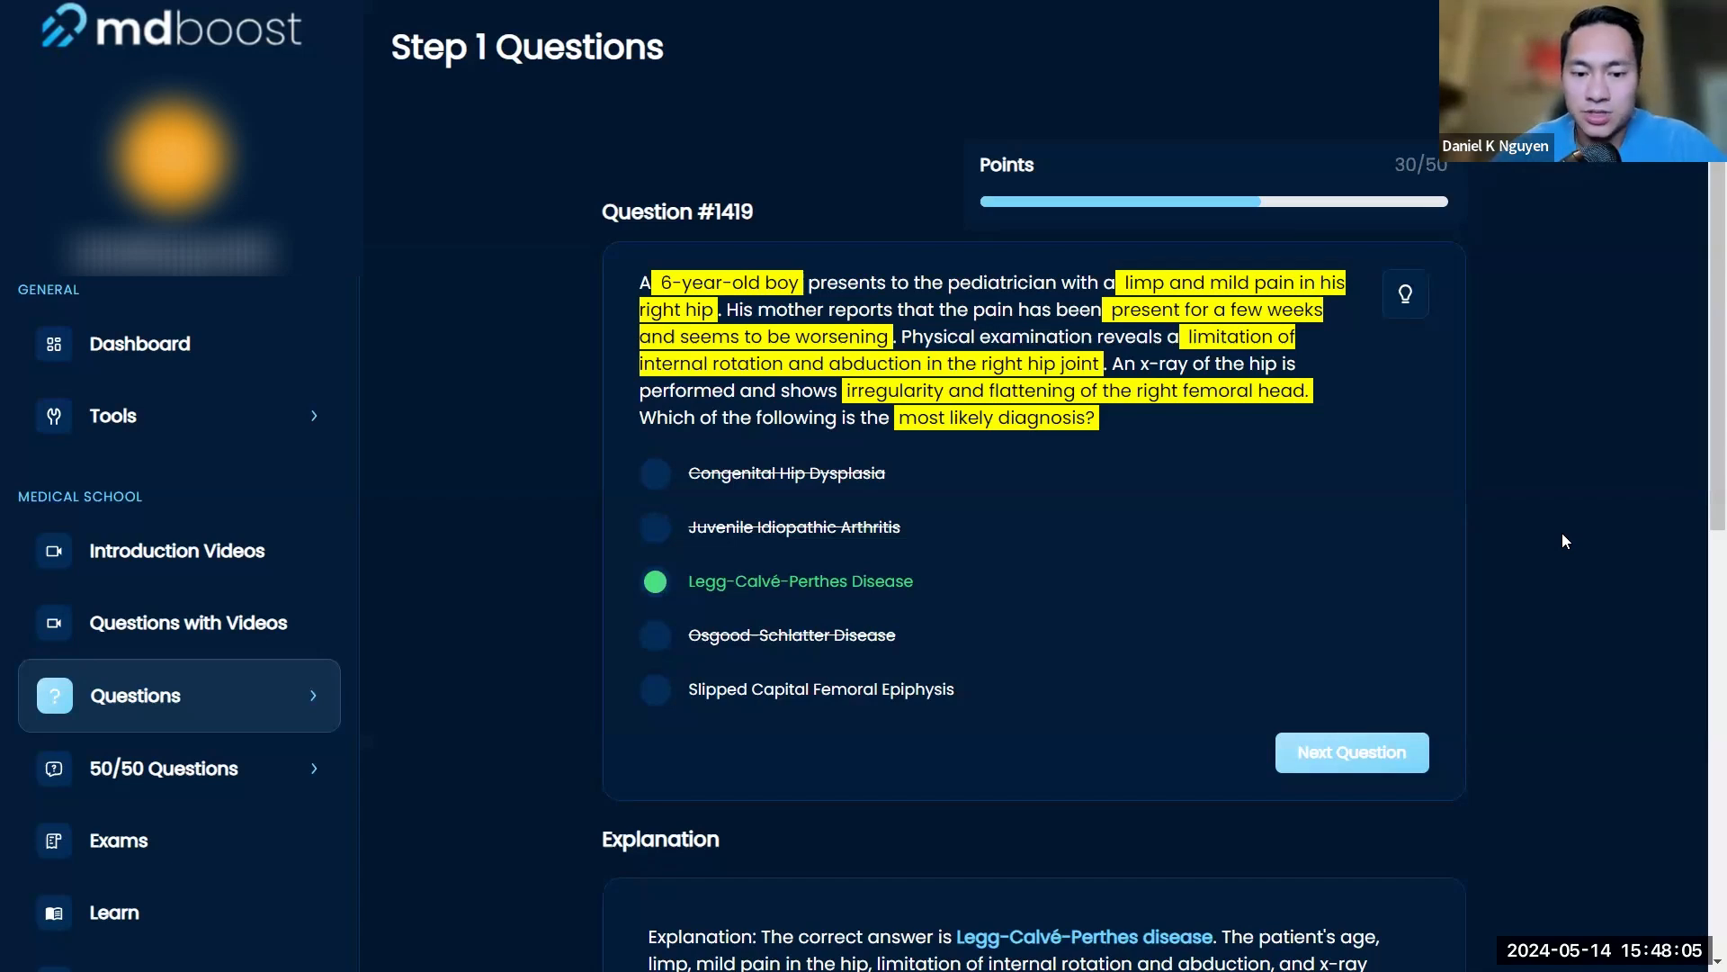
{"action": "mouse_move", "coordinate": [1535, 497]}
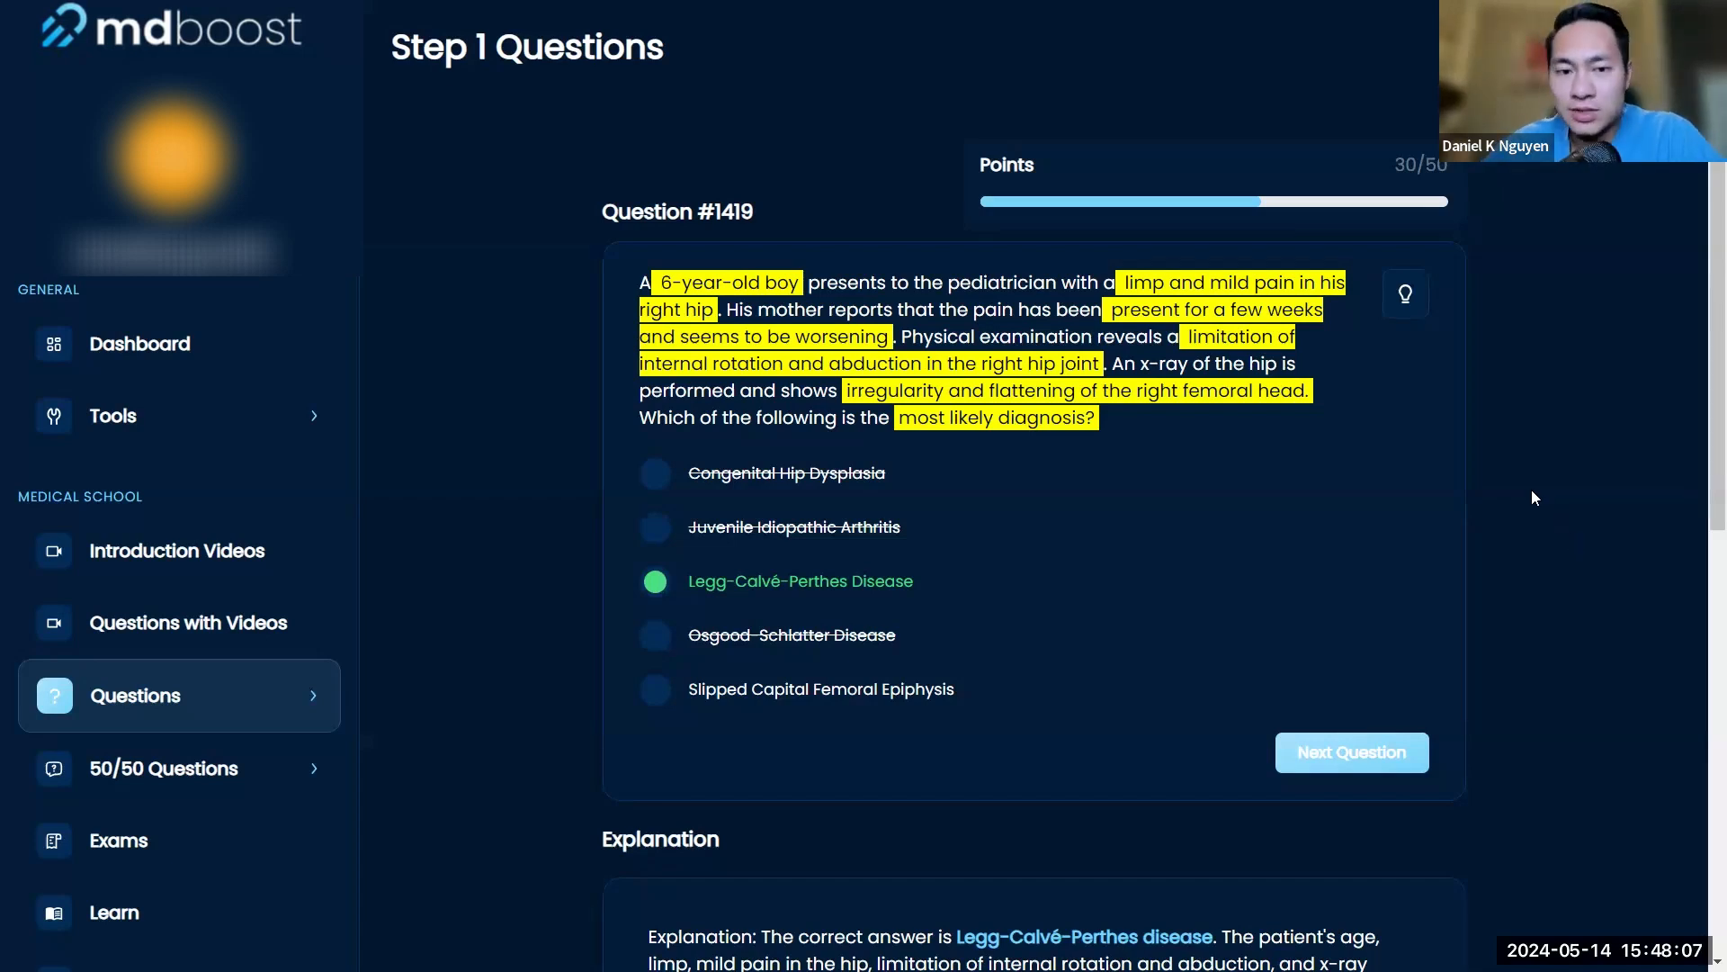
{"action": "mouse_move", "coordinate": [1535, 438]}
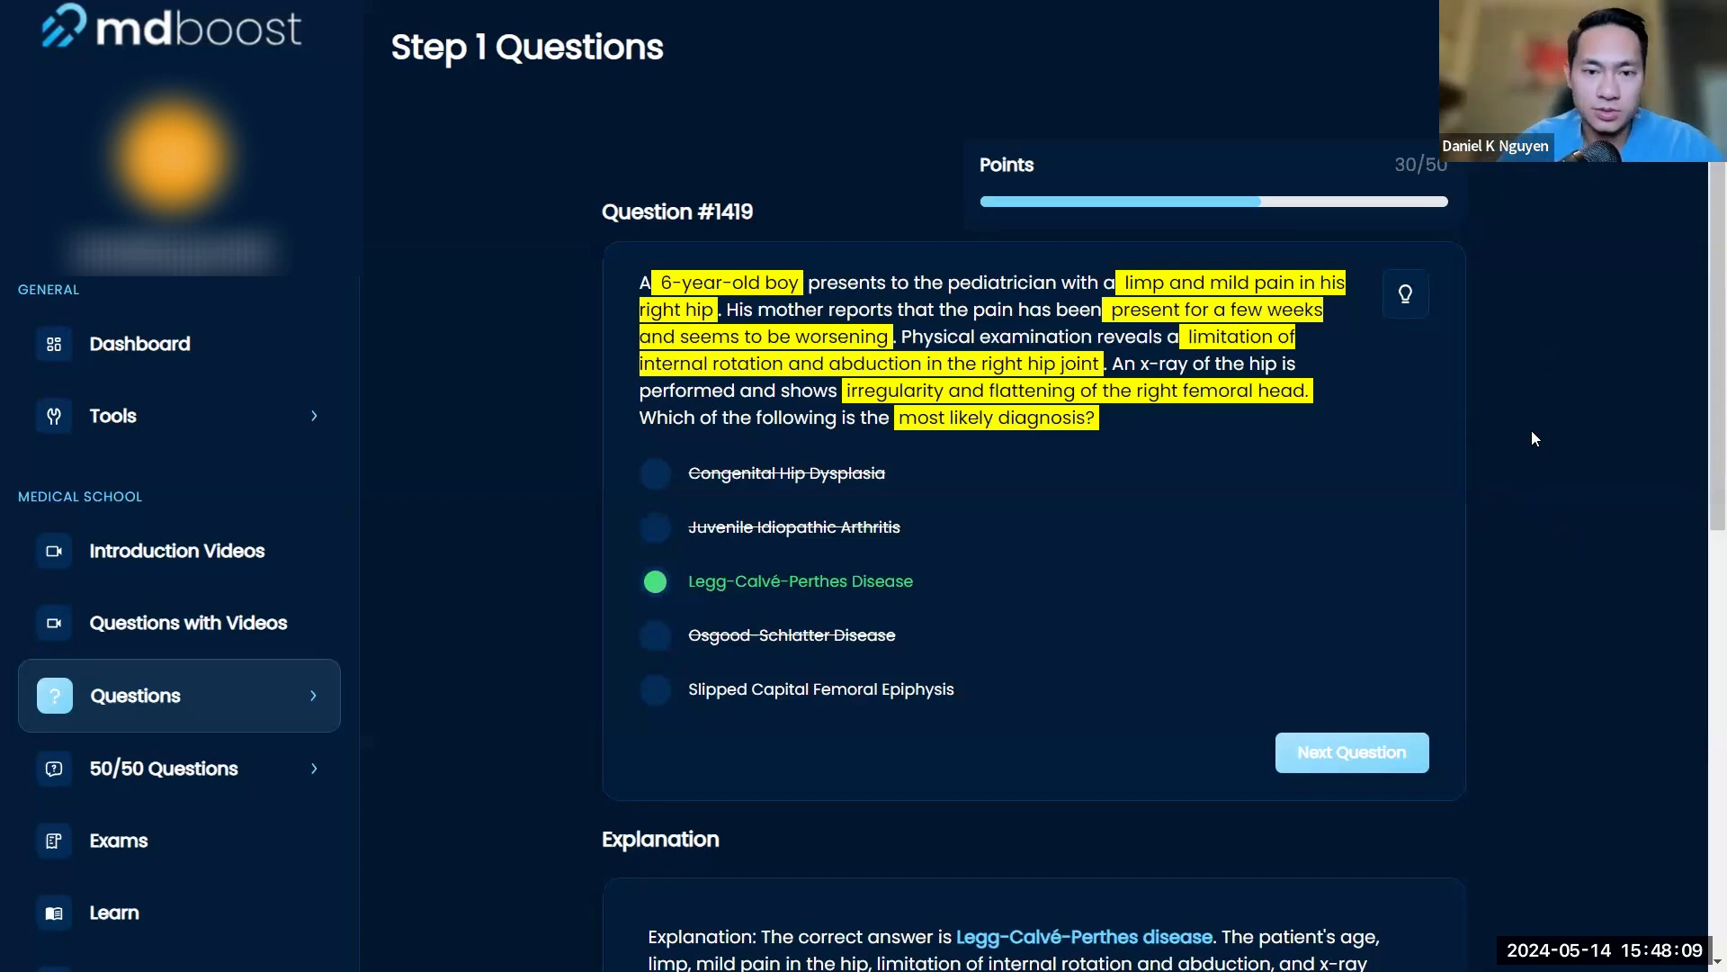